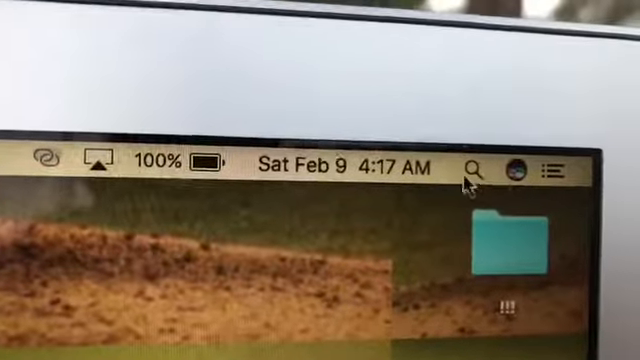
Show the Wi-Fi network list with 23-PENA connected, and choose to join an unlisted network
left_click(40, 162)
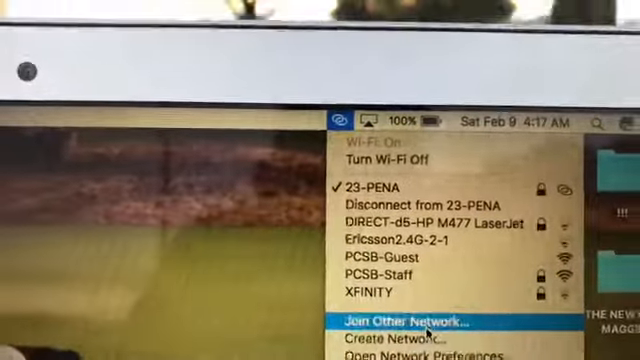
left_click(410, 322)
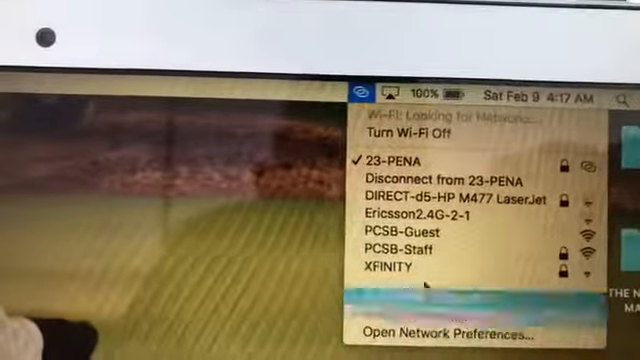